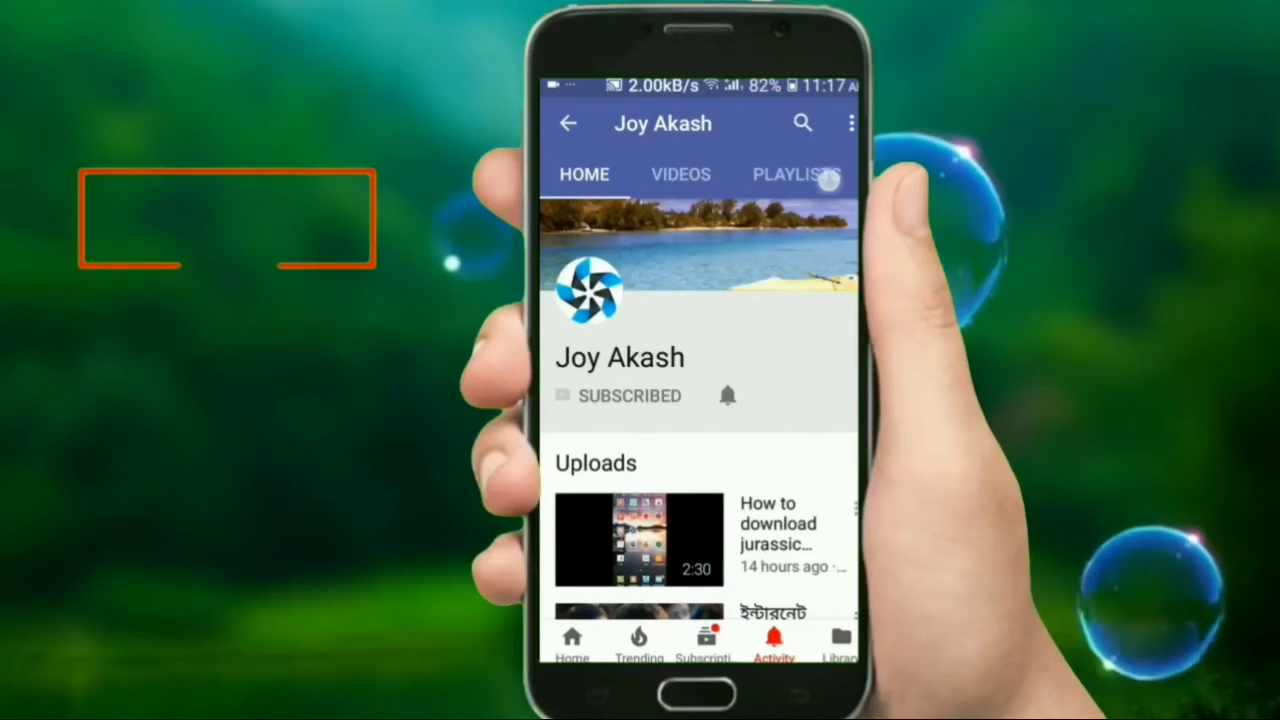
# - Leave the YouTube channel page and return to the phone's home screen
pyautogui.click(728, 396)
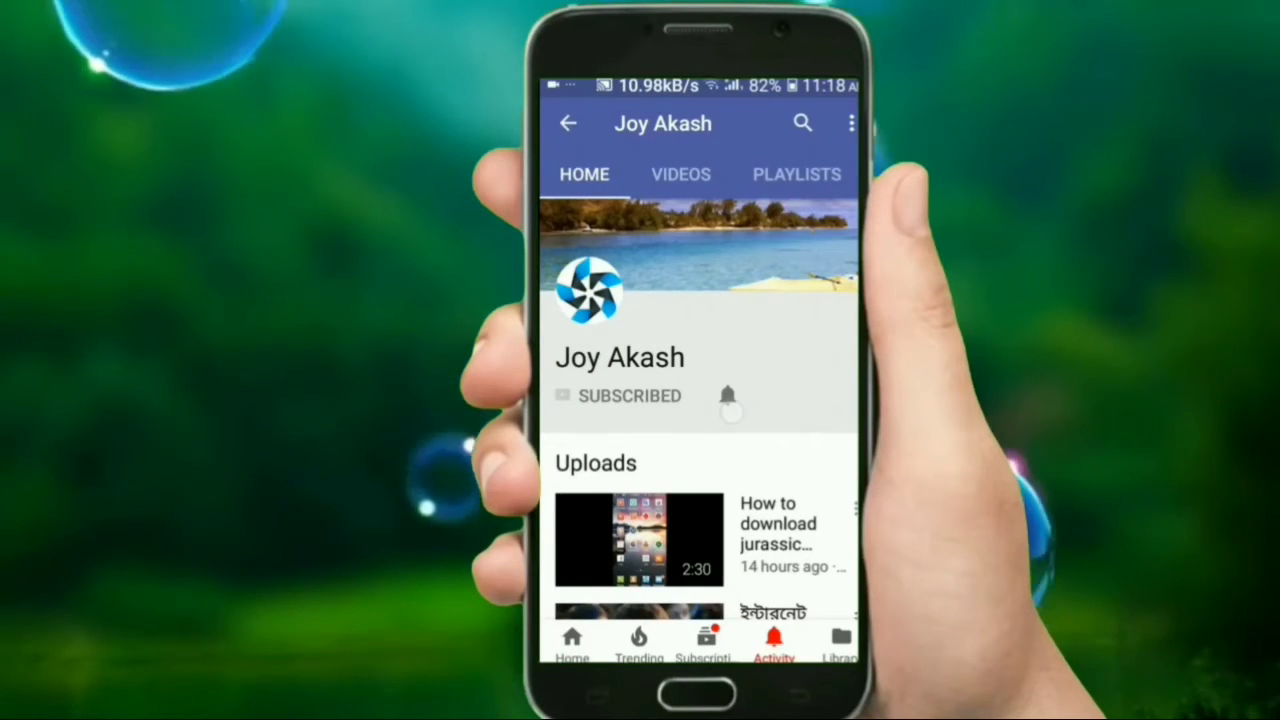
pyautogui.click(728, 396)
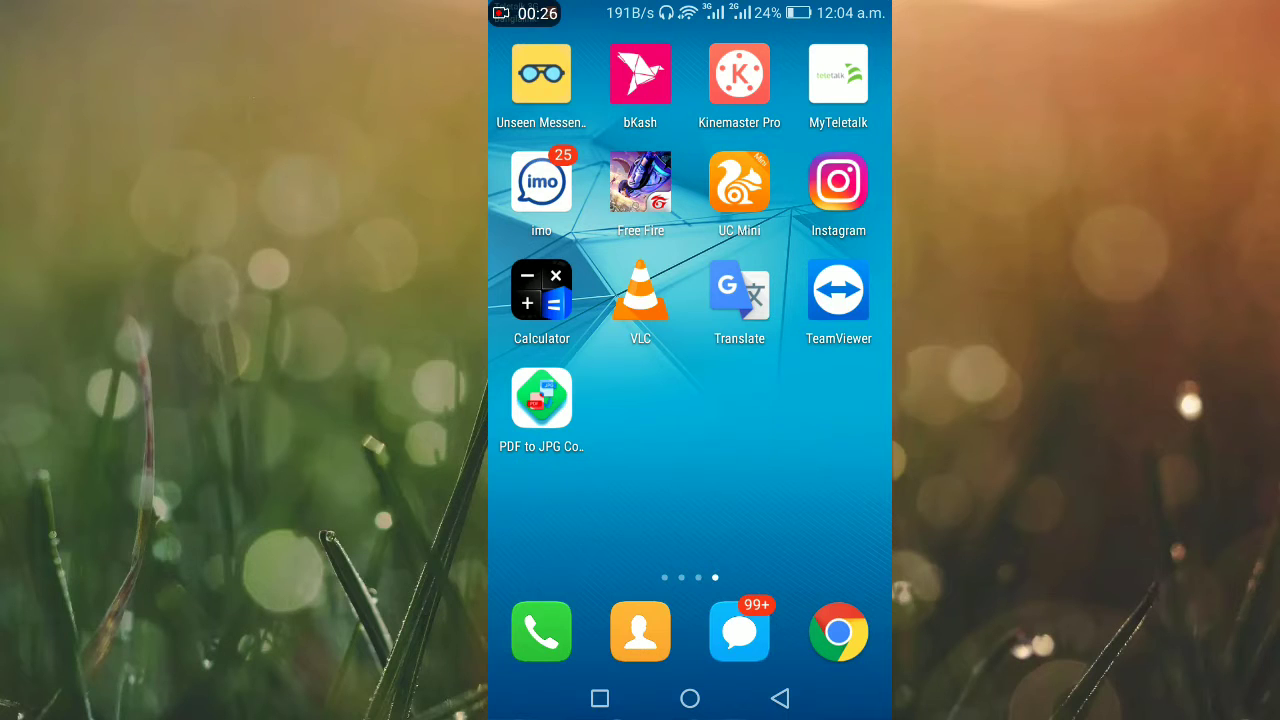
# - Launch Chrome and start a new web address so the Gboard keyboard appears
pyautogui.hscroll(-3)
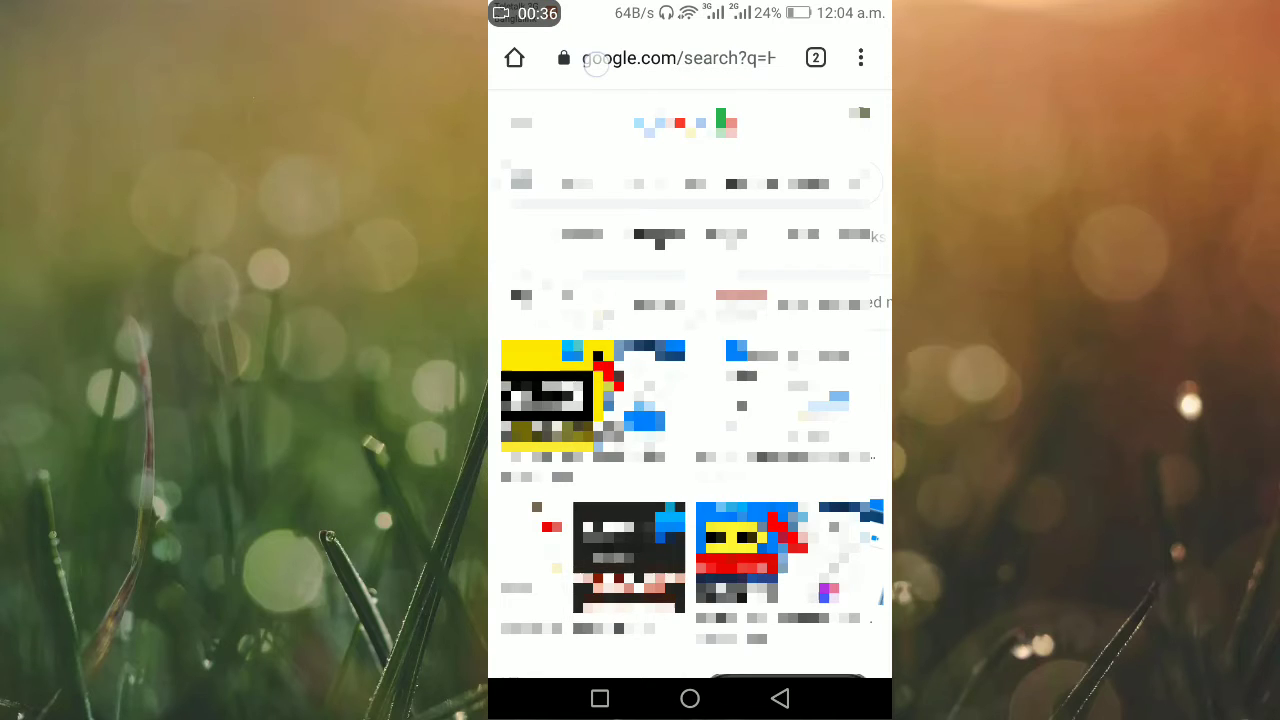
pyautogui.click(680, 56)
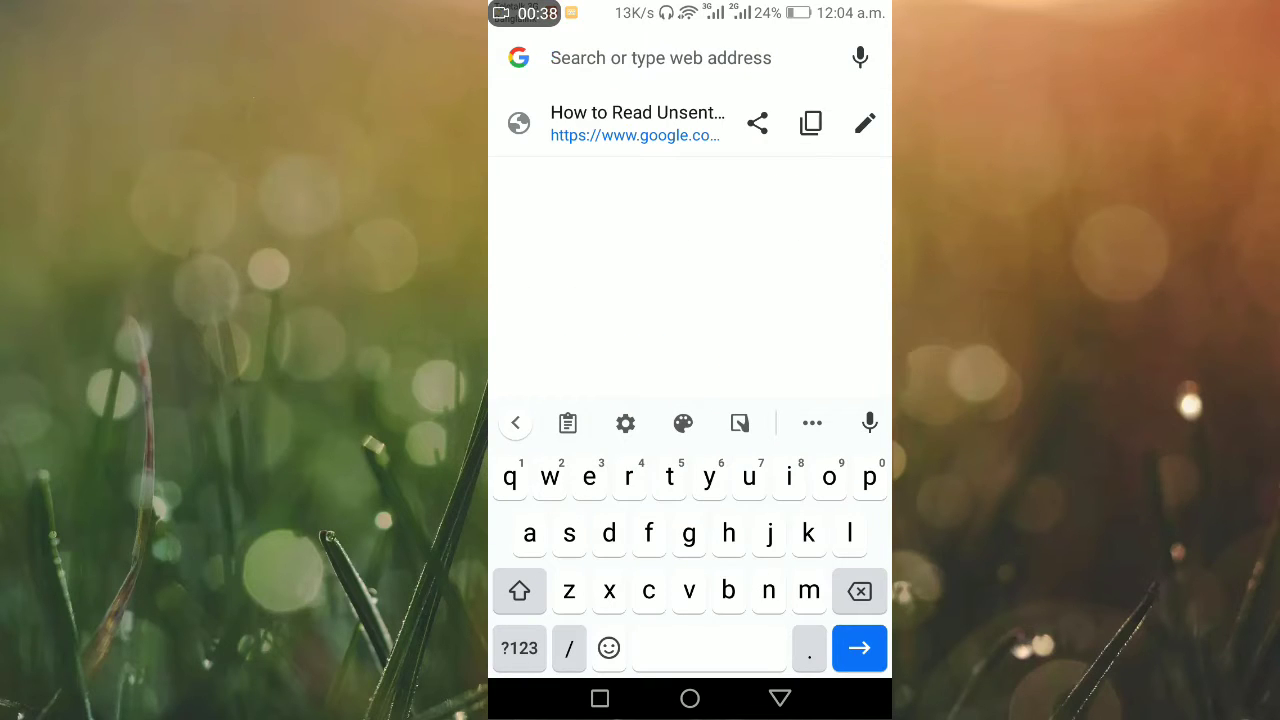
pyautogui.click(624, 422)
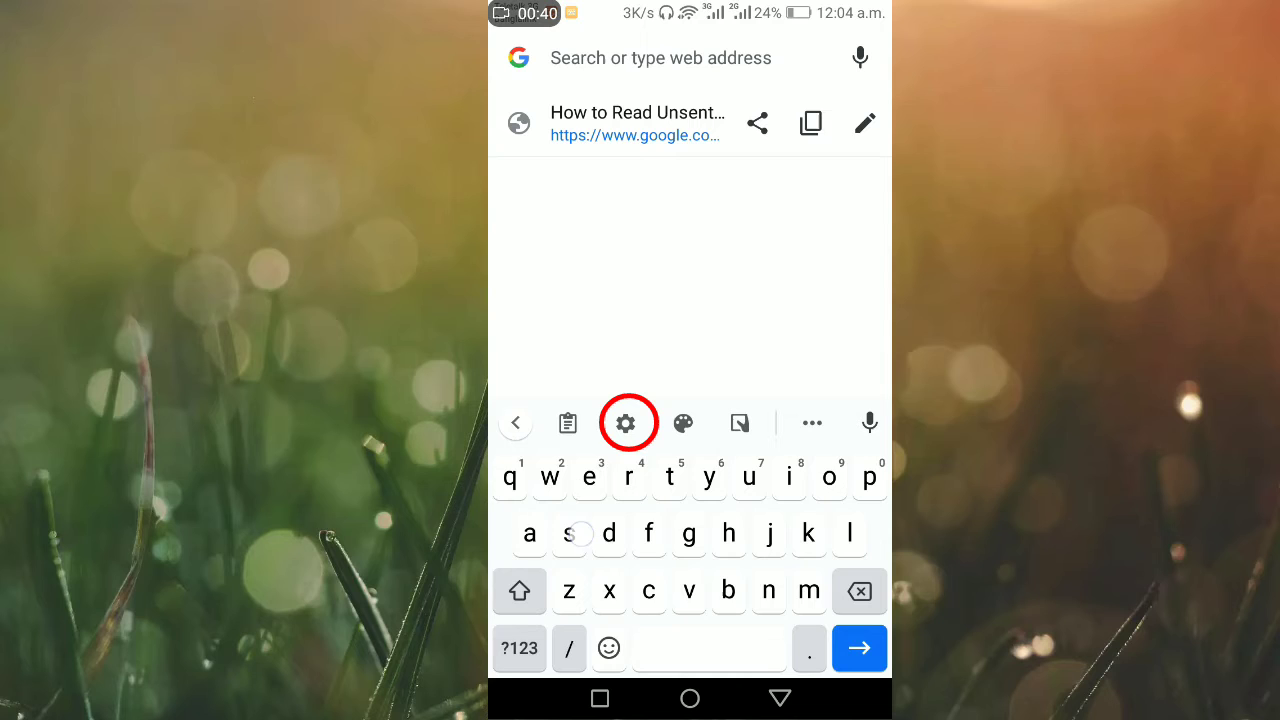
# - Go from the keyboard's gear settings into the Text correction page
pyautogui.click(626, 422)
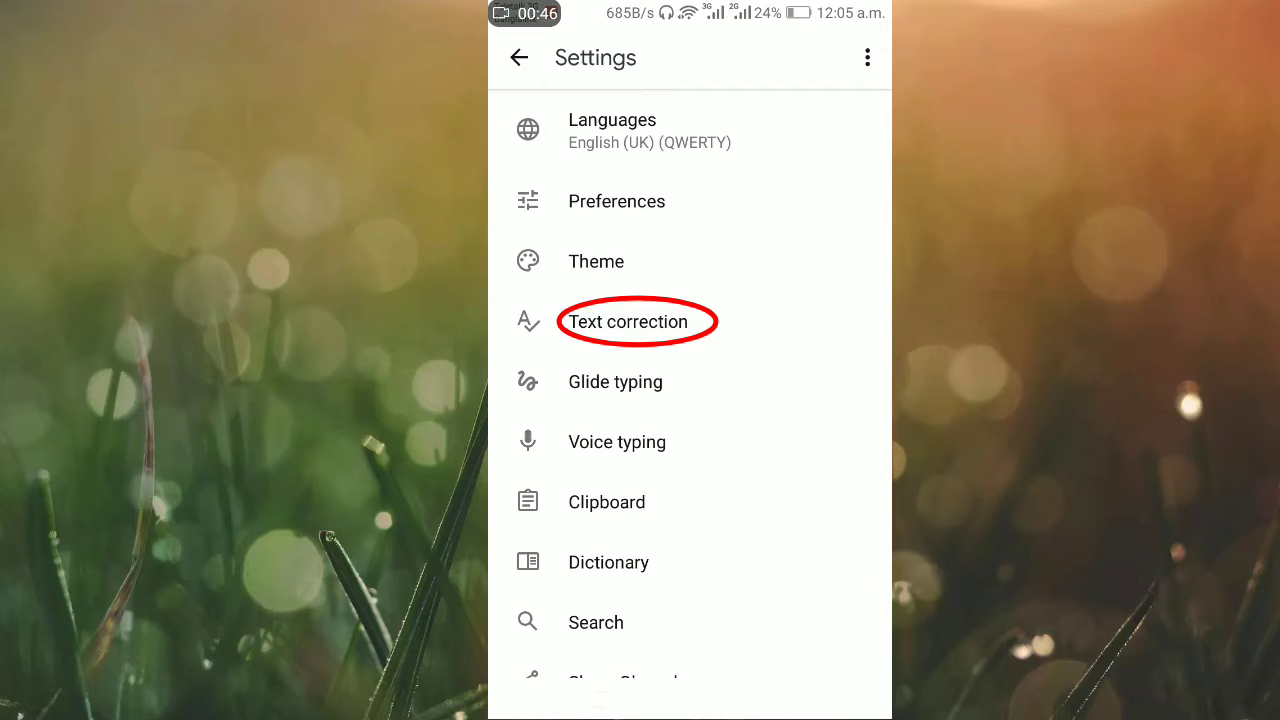
pyautogui.click(632, 320)
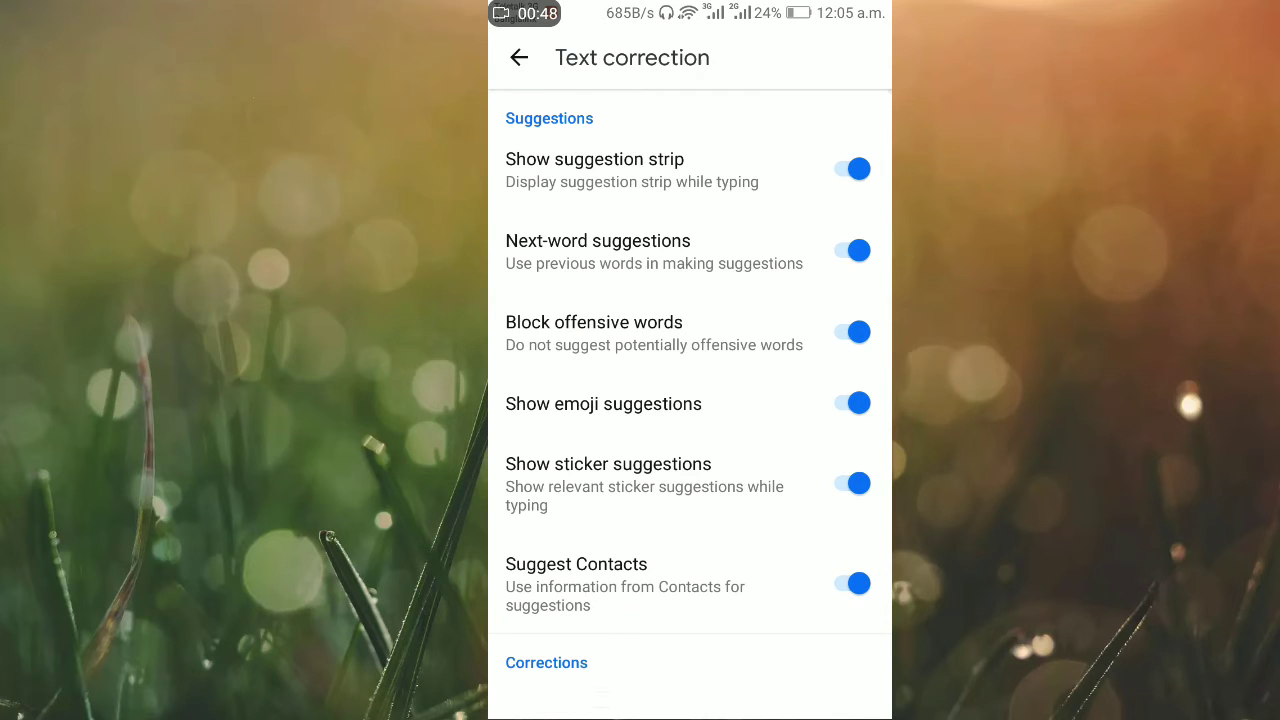
pyautogui.scroll(-3)
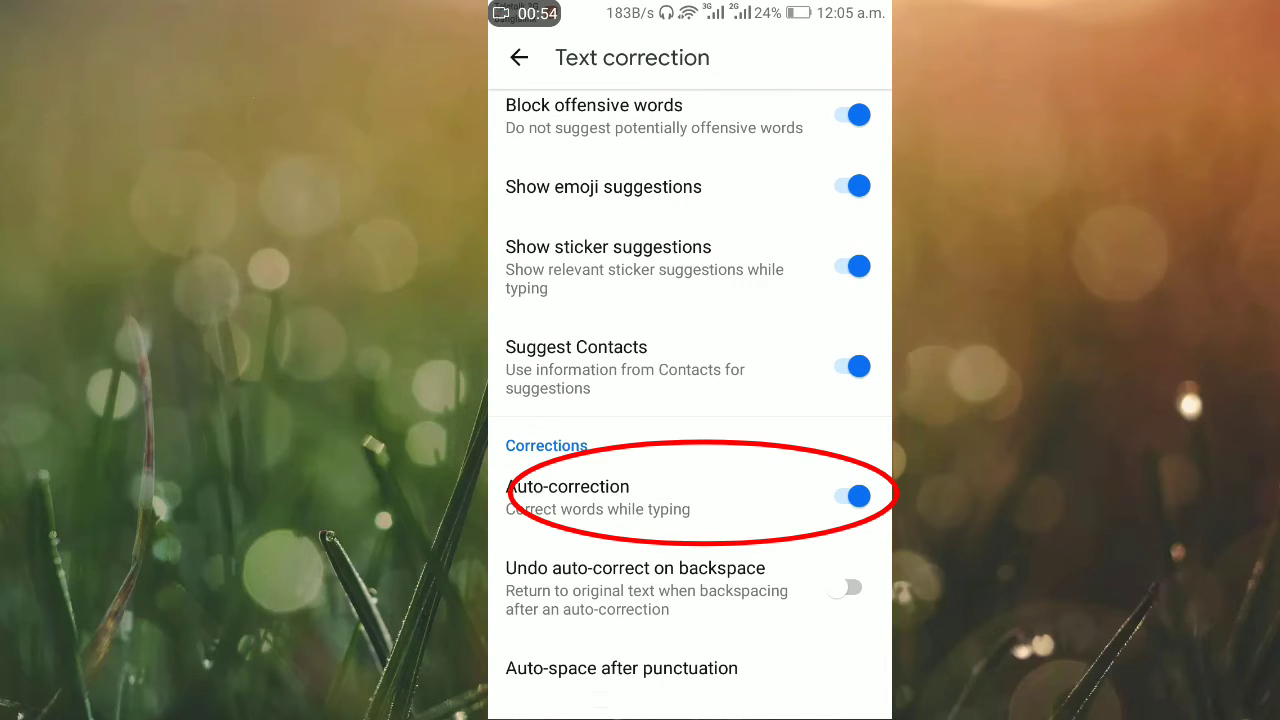
# - Switch the Auto-correction toggle off under Corrections
pyautogui.click(852, 496)
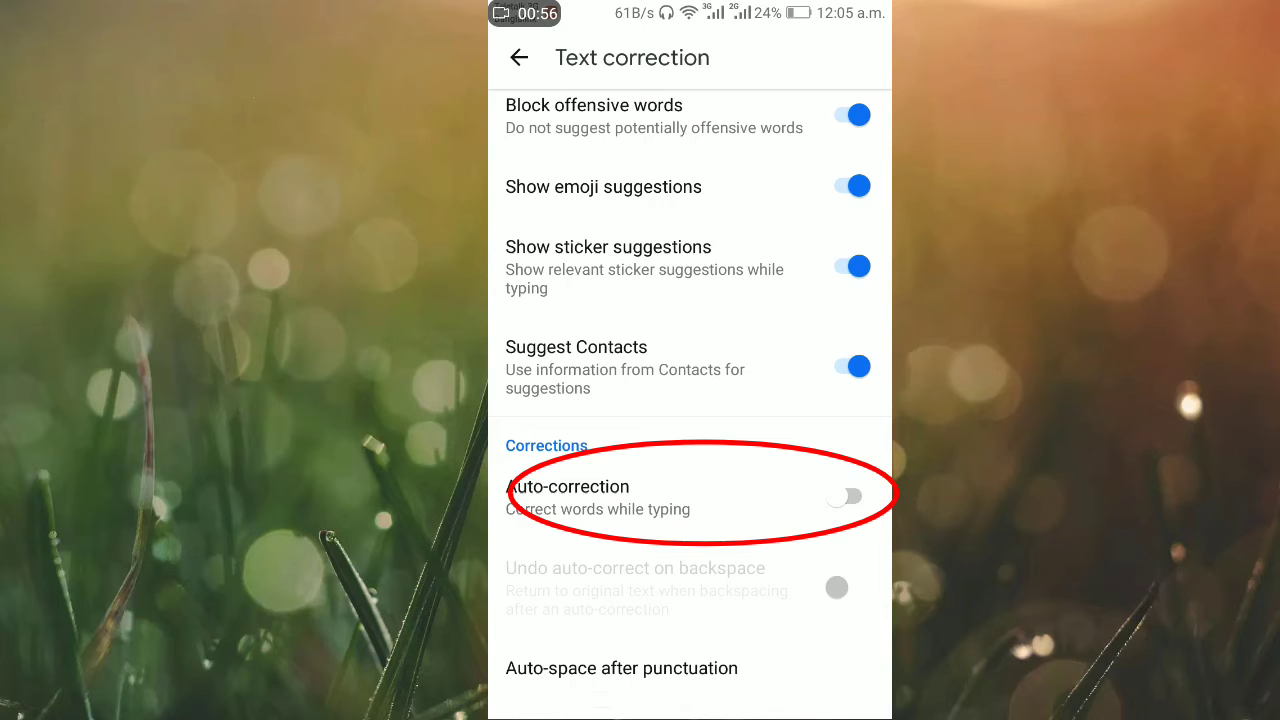